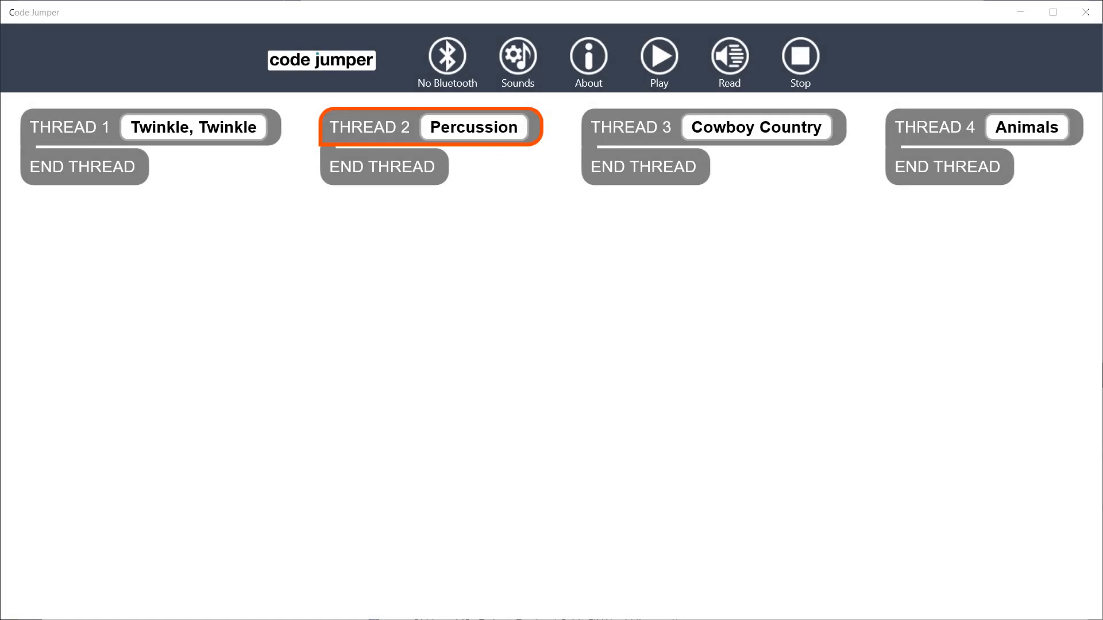
Step: Open the Manage Custom Sounds page from the Sounds toolbar button
click(517, 57)
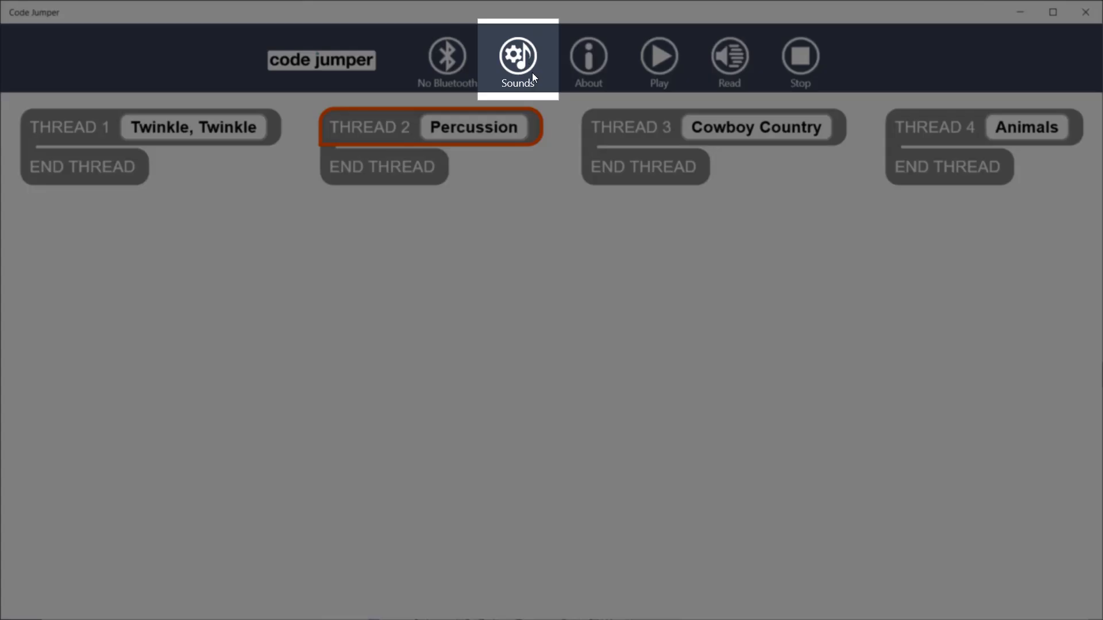
click(517, 59)
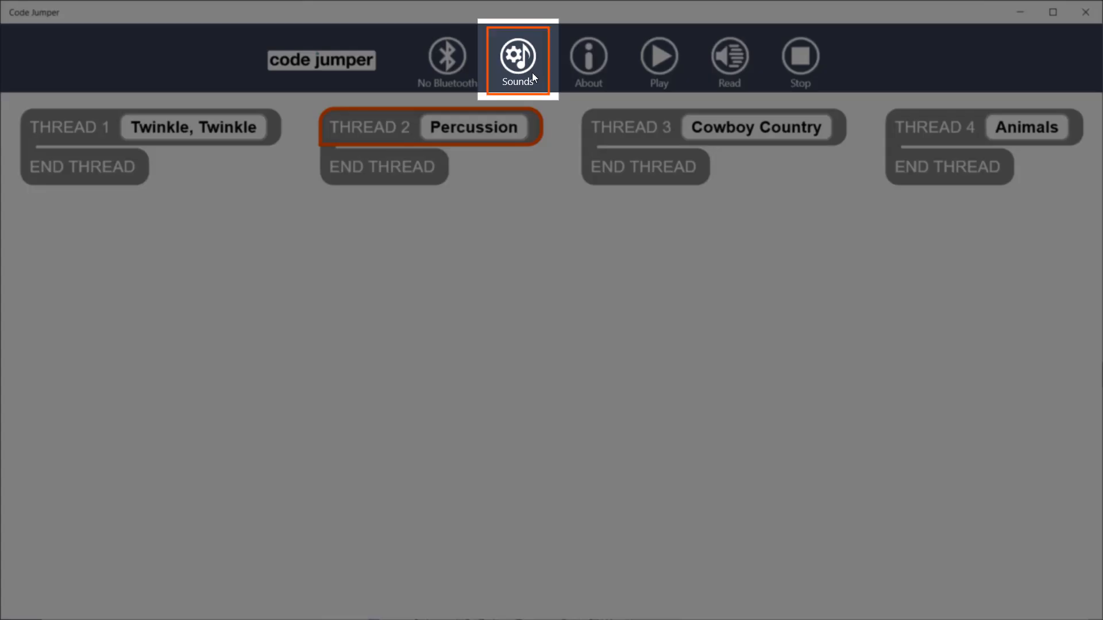
click(517, 59)
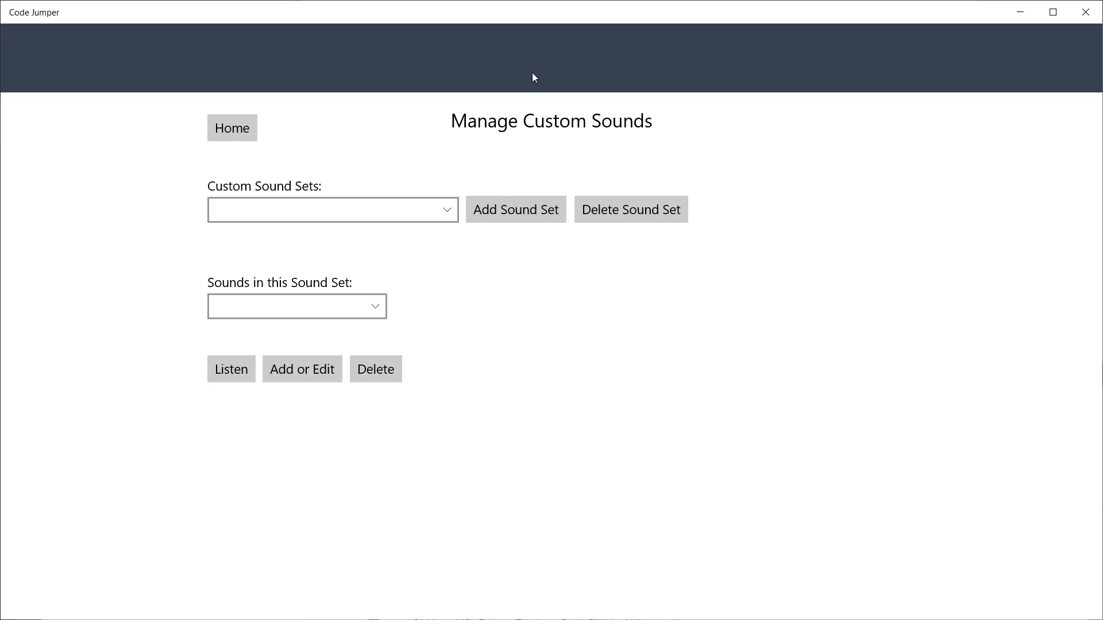
Step: Add a sound set named 'Trains' and confirm it
click(515, 209)
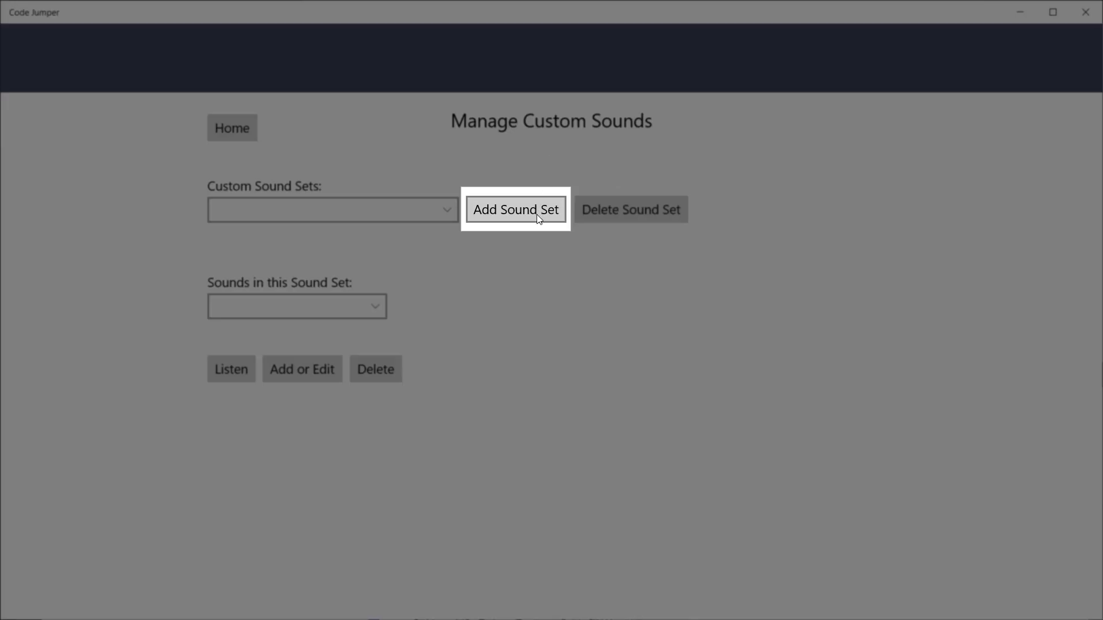
click(516, 209)
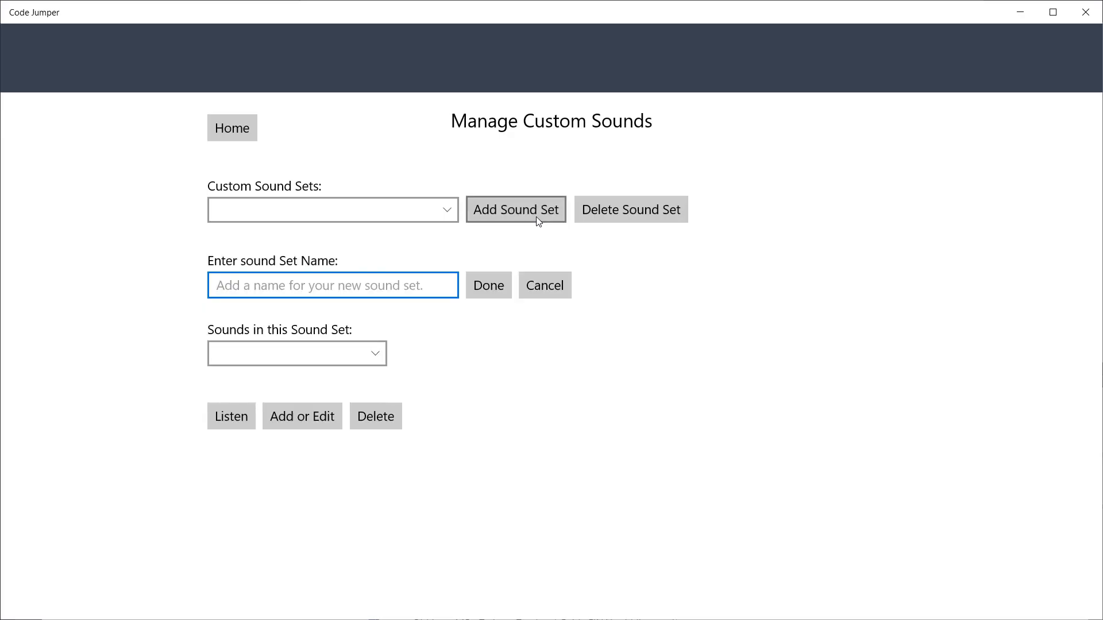
text(Train)
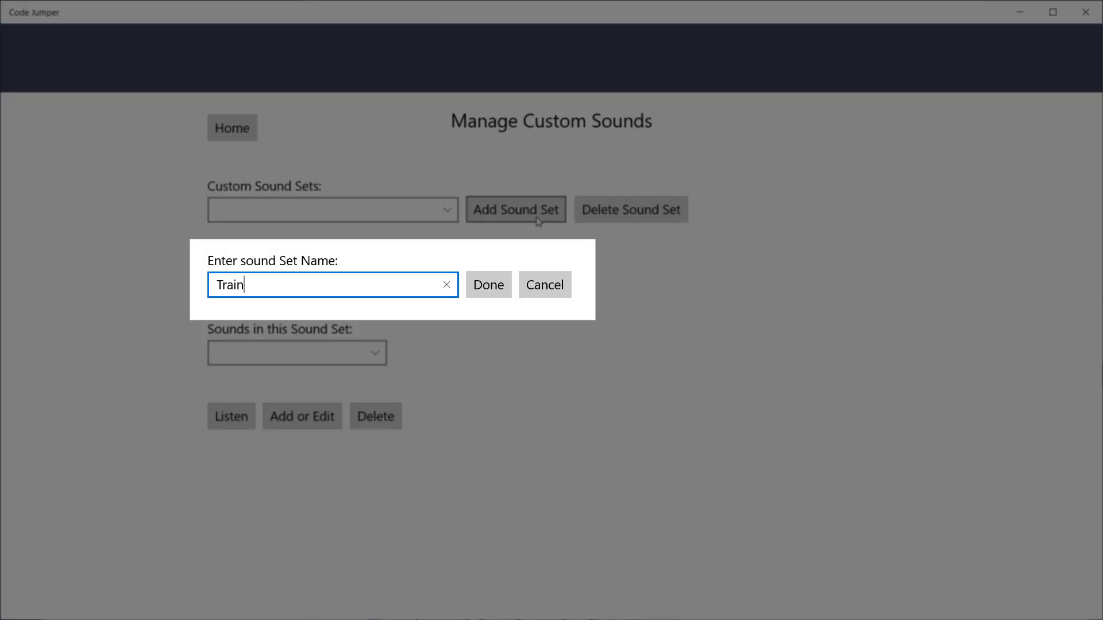
text(s)
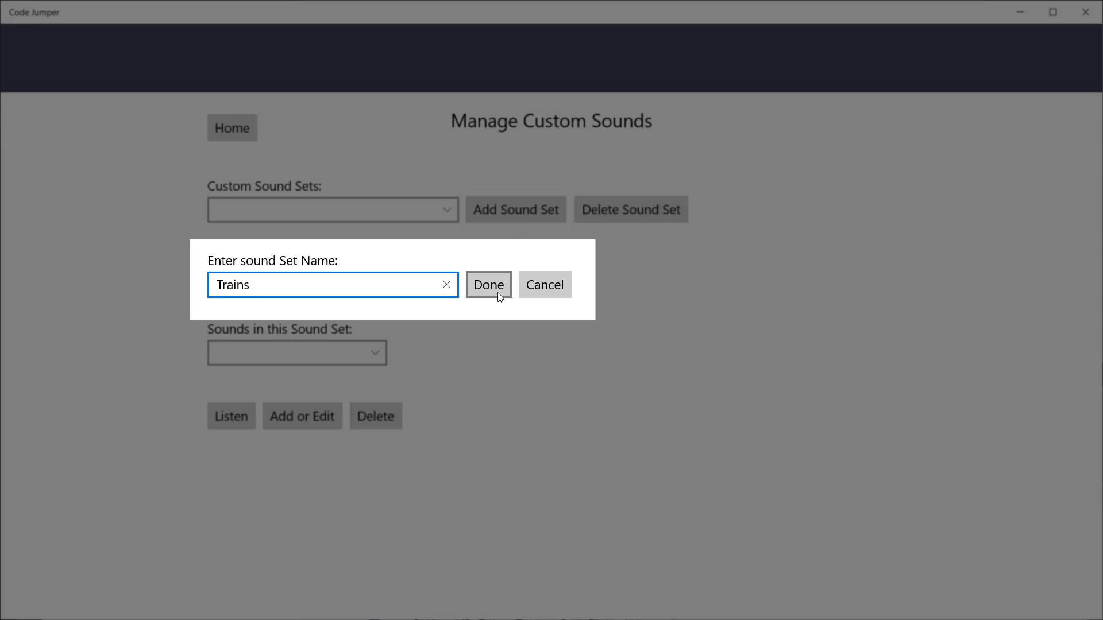
click(487, 285)
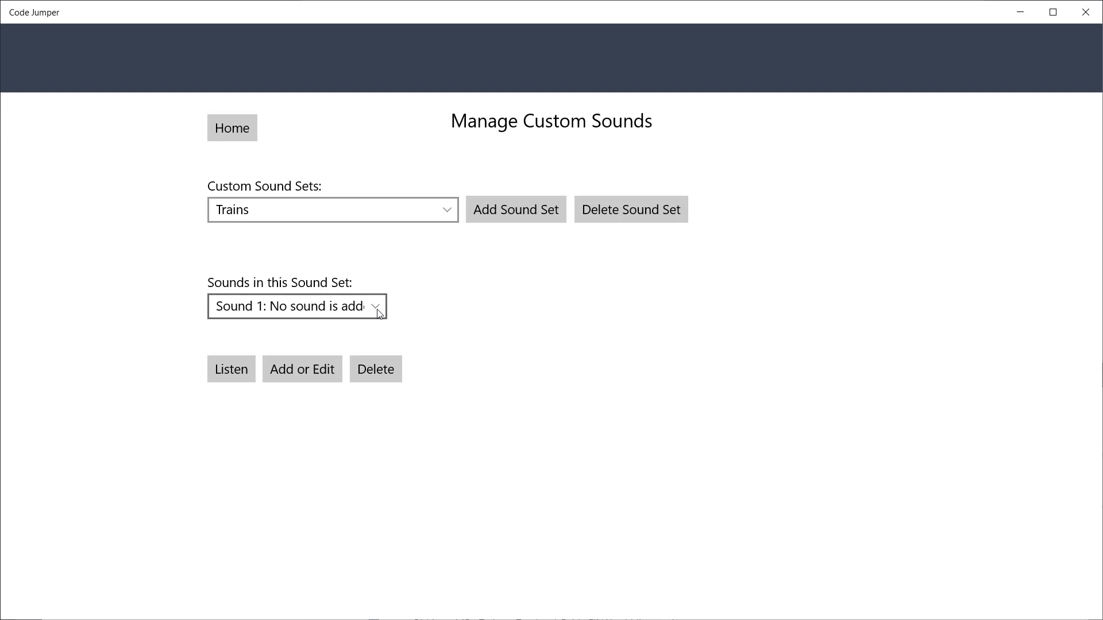
click(297, 306)
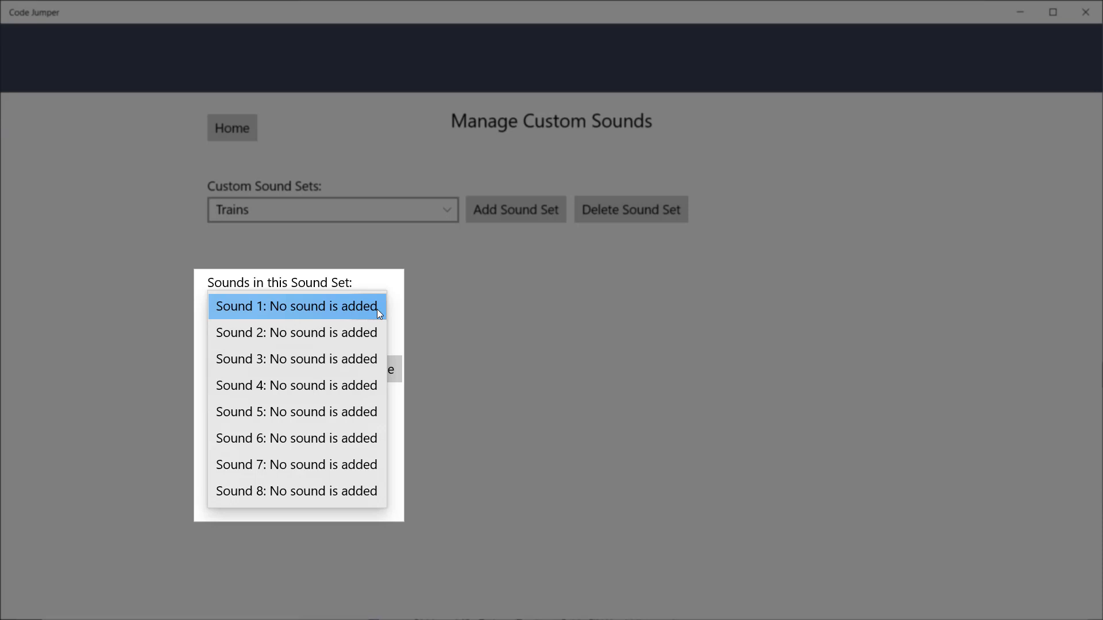
click(296, 305)
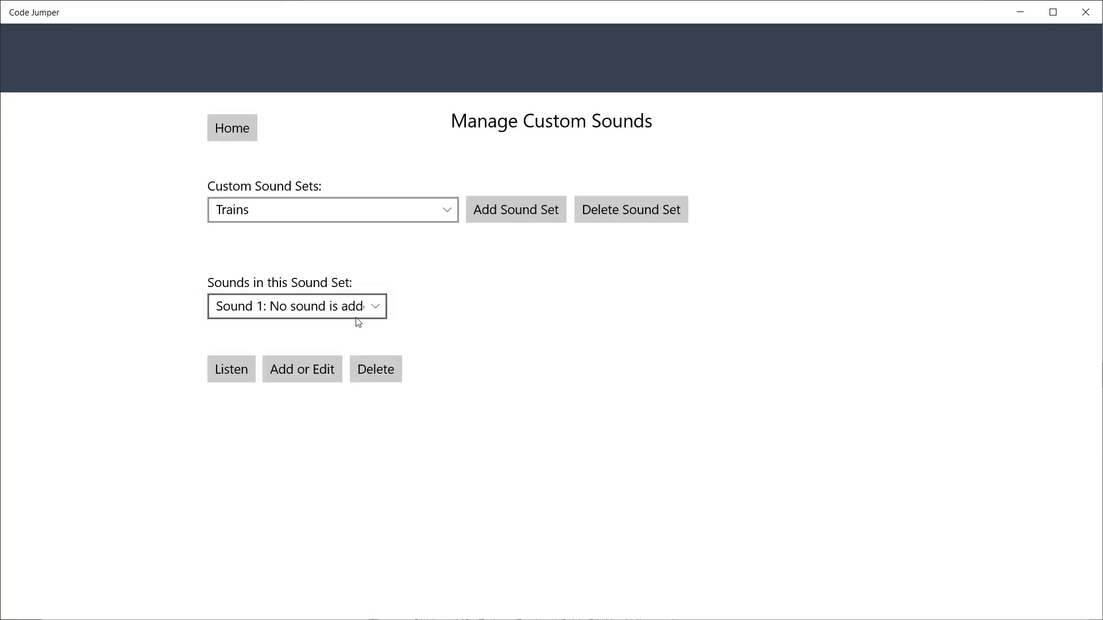
click(302, 369)
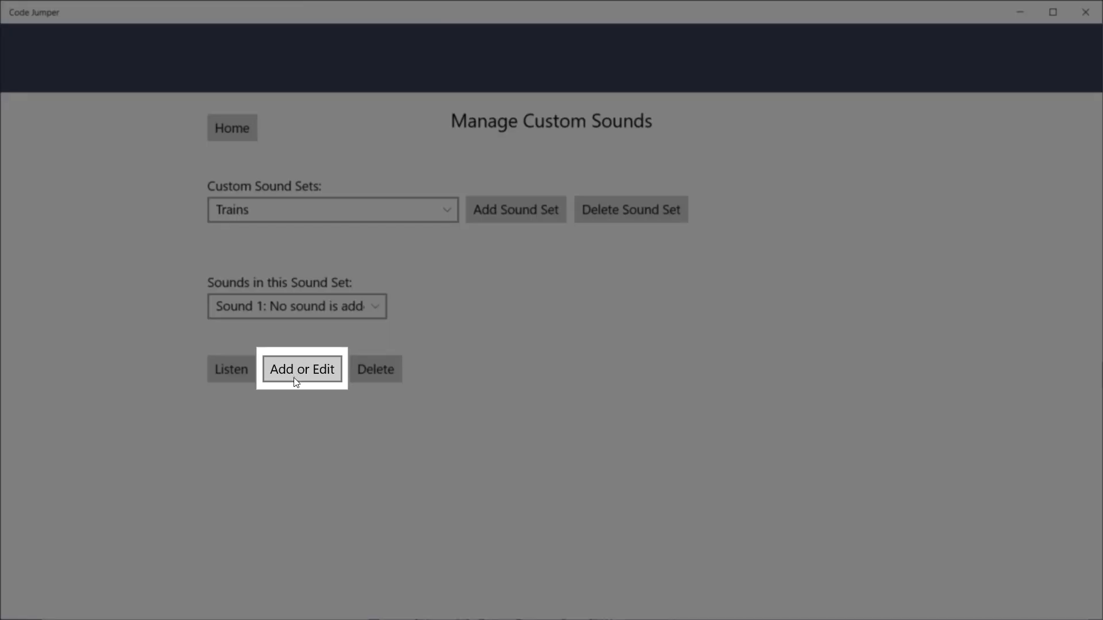
Step: Name the first slot's sound 'Horn' and load Train Whistle.wav as its file
click(301, 369)
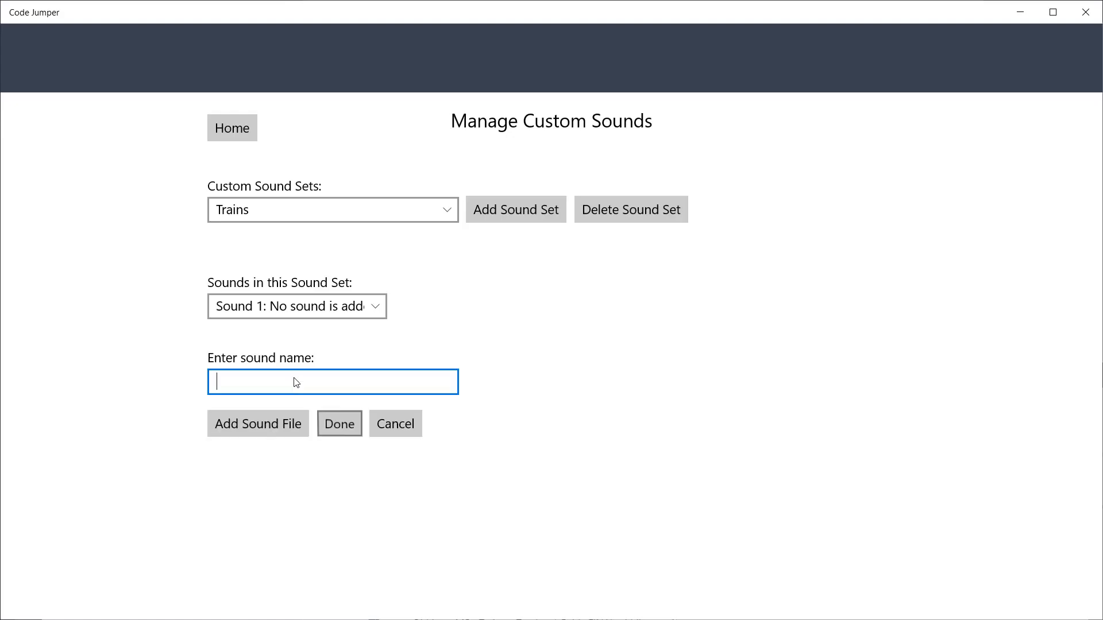
text(Horn)
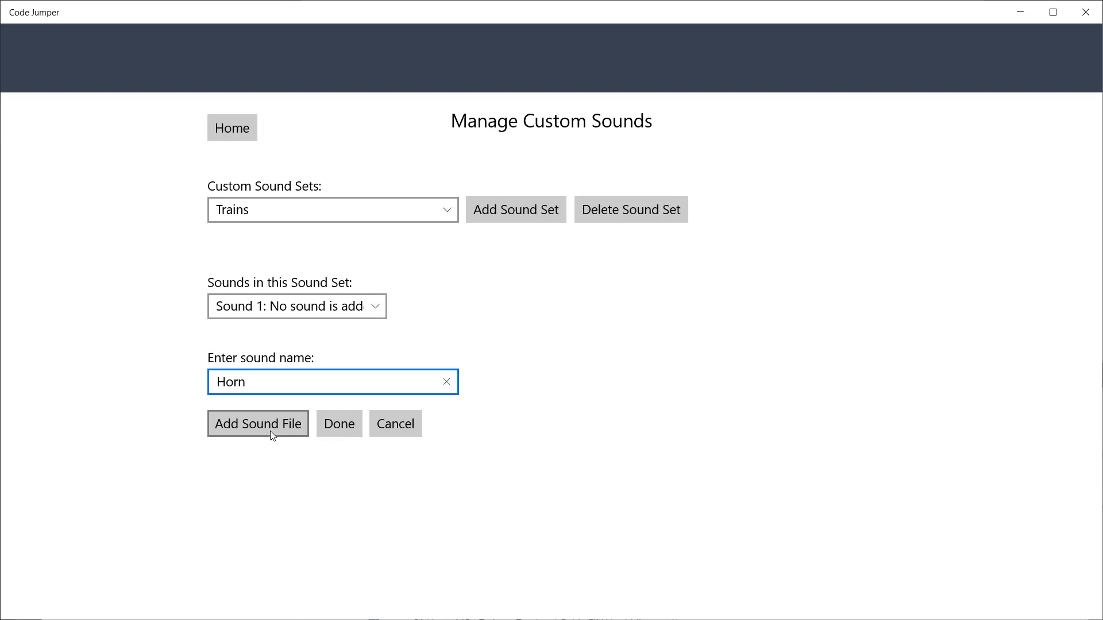
click(258, 423)
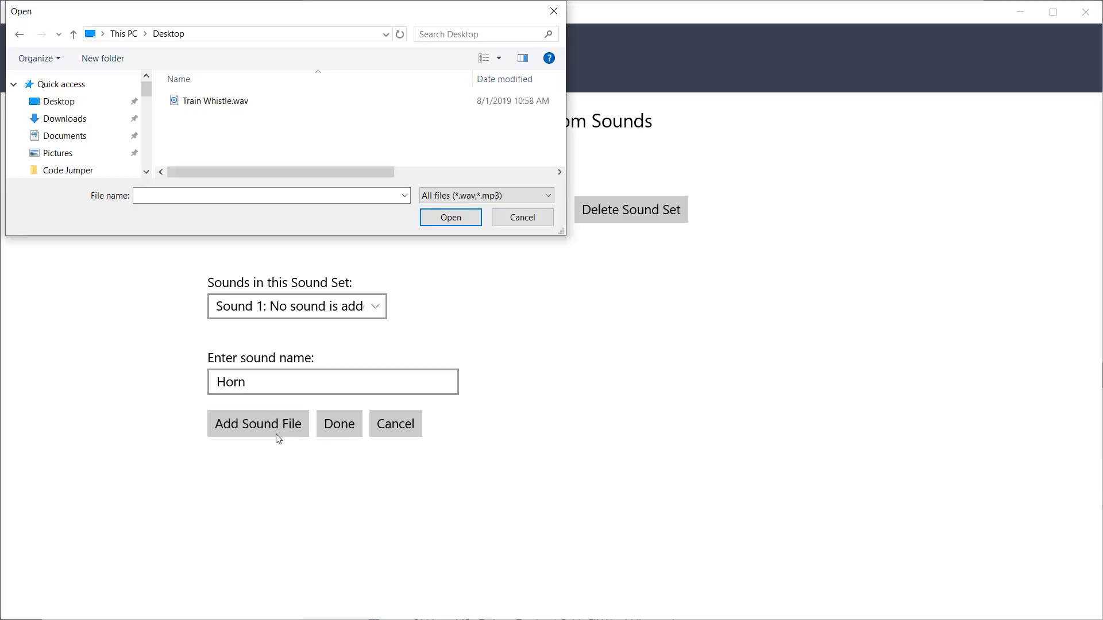
click(214, 100)
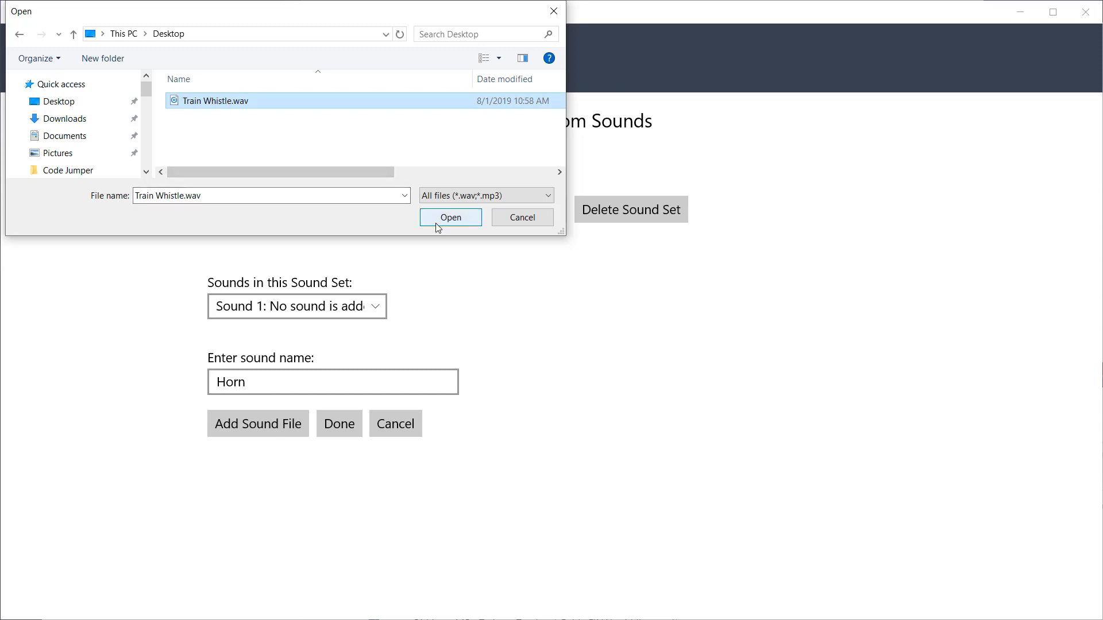
click(450, 216)
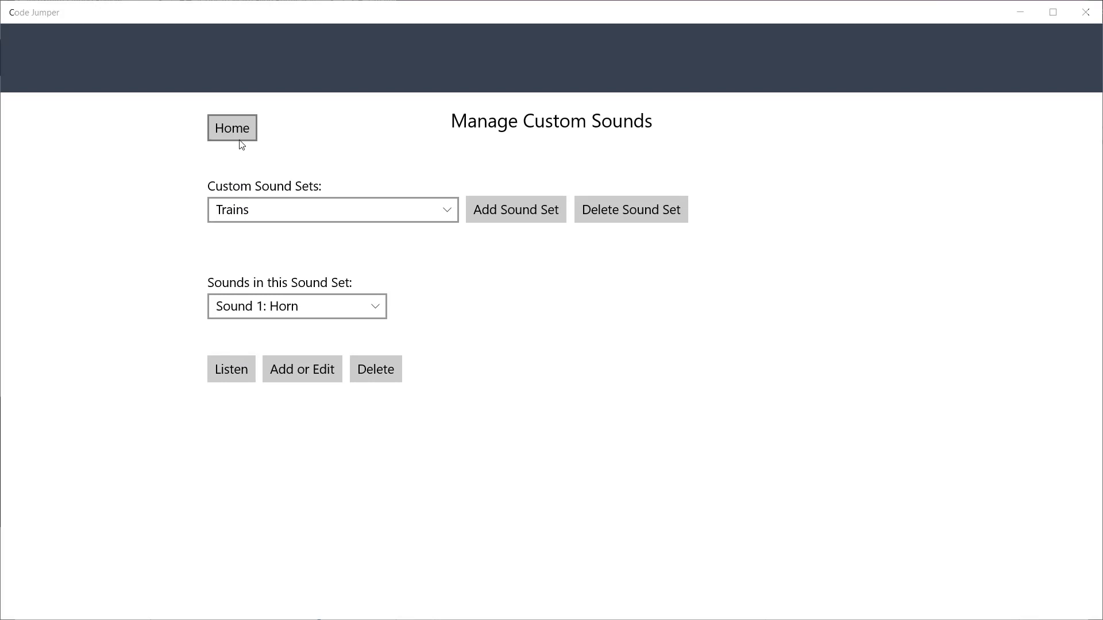
Step: Give Thread 4 the Custom sounds category with set Trains, then have the program read aloud
click(232, 128)
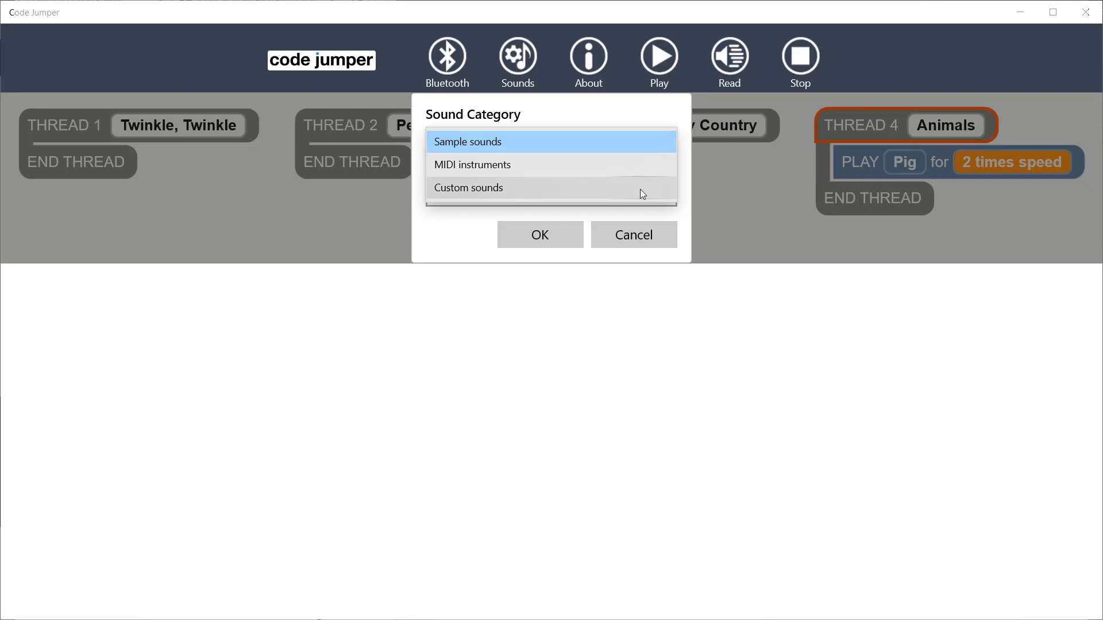
click(469, 187)
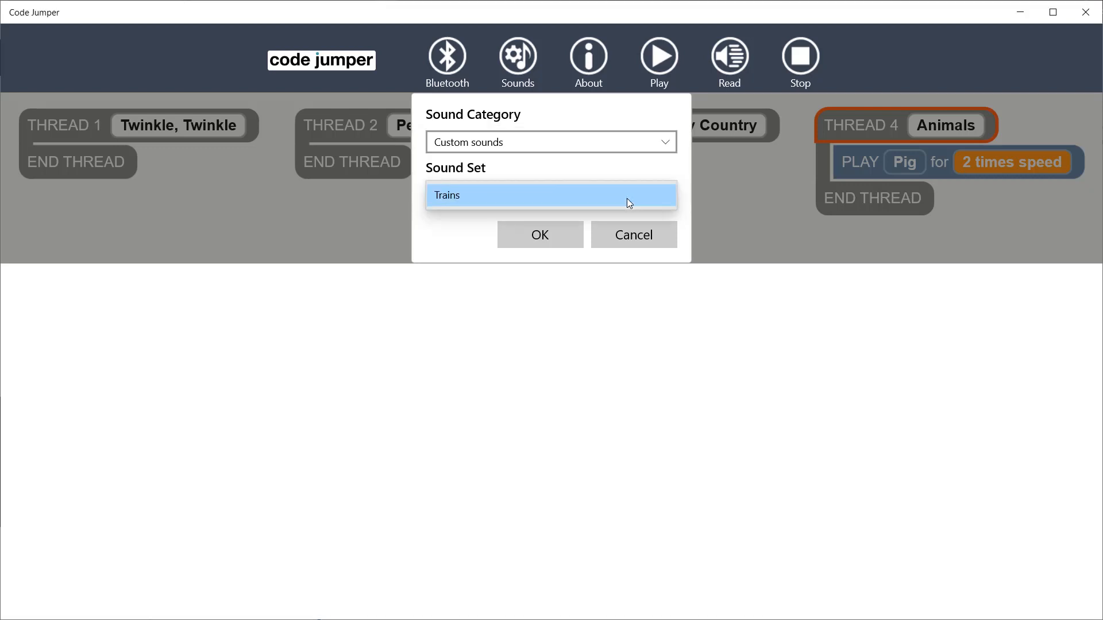
click(540, 235)
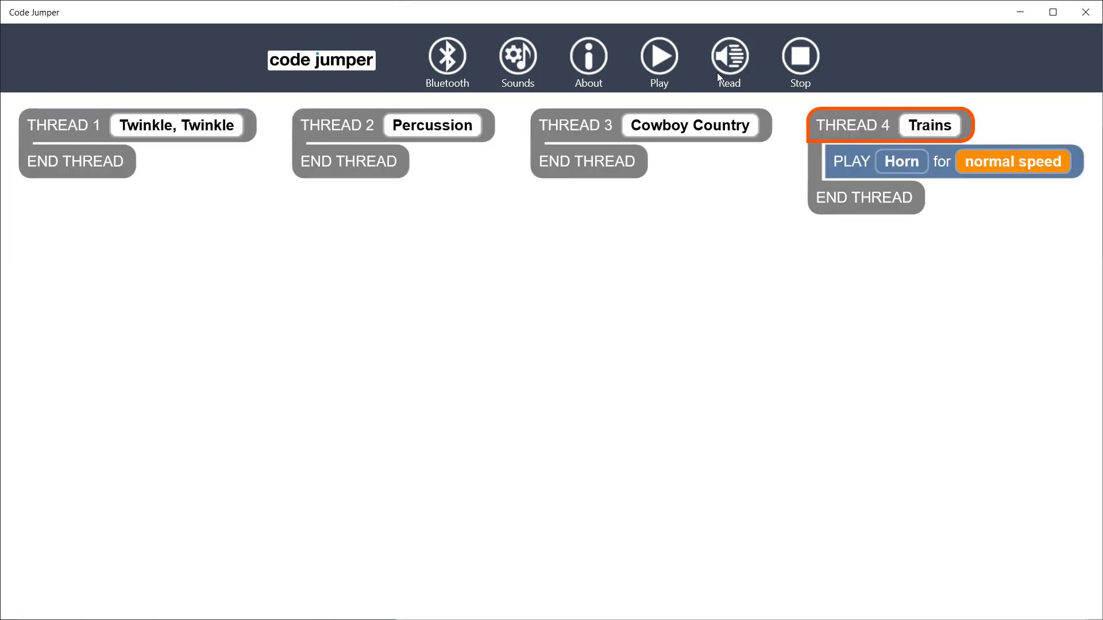
click(730, 59)
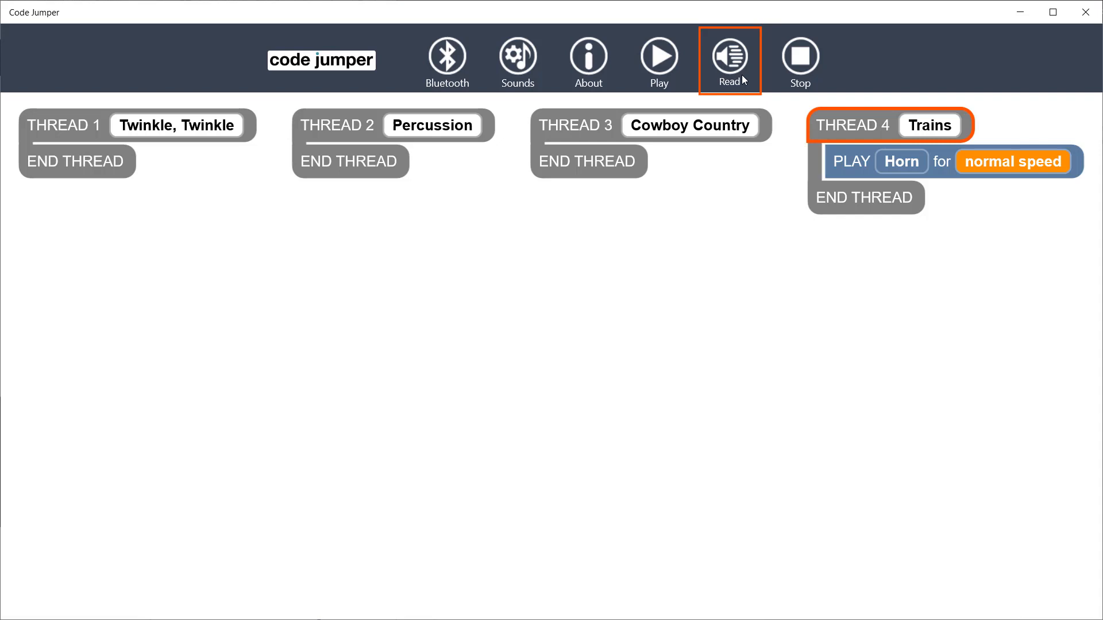